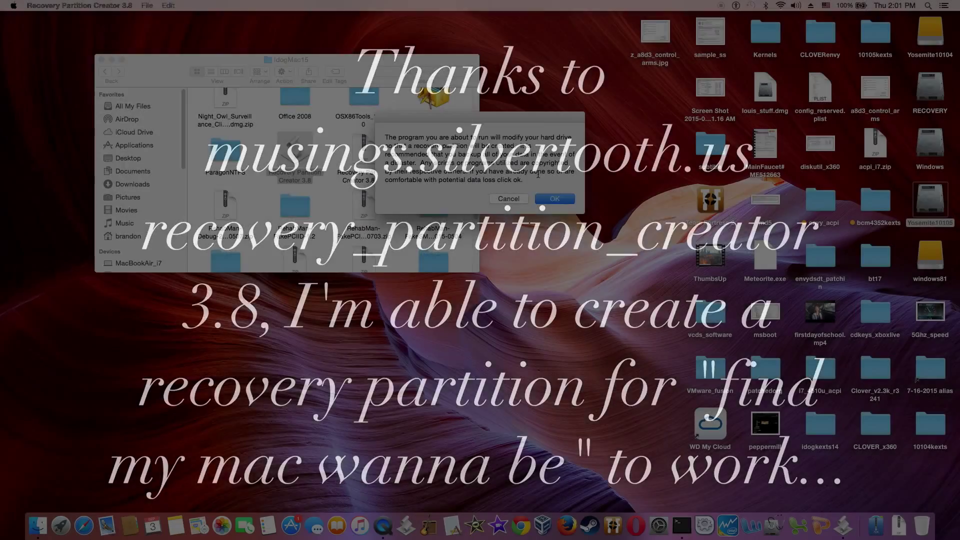
Accept the warning and version notices and target the Yosemite10104 drive
left_click(553, 198)
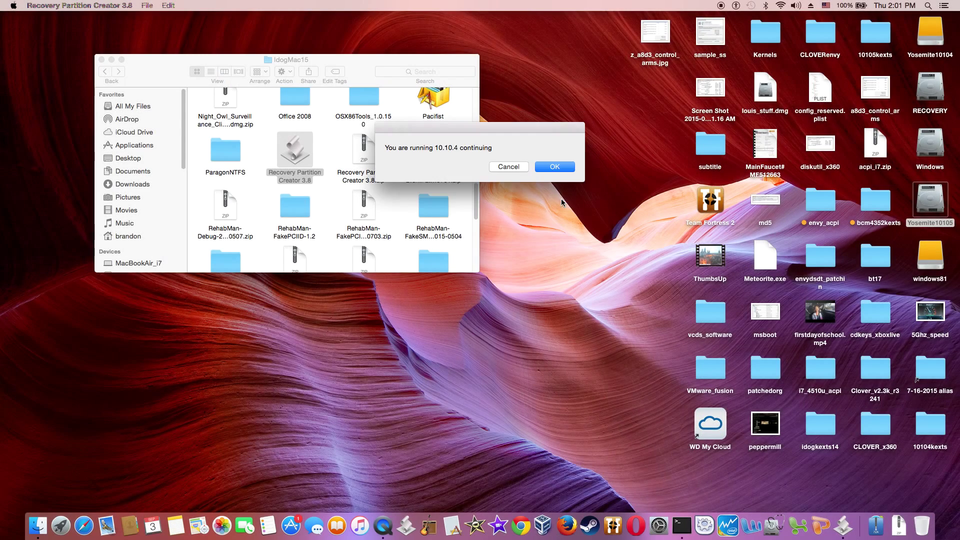
left_click(553, 167)
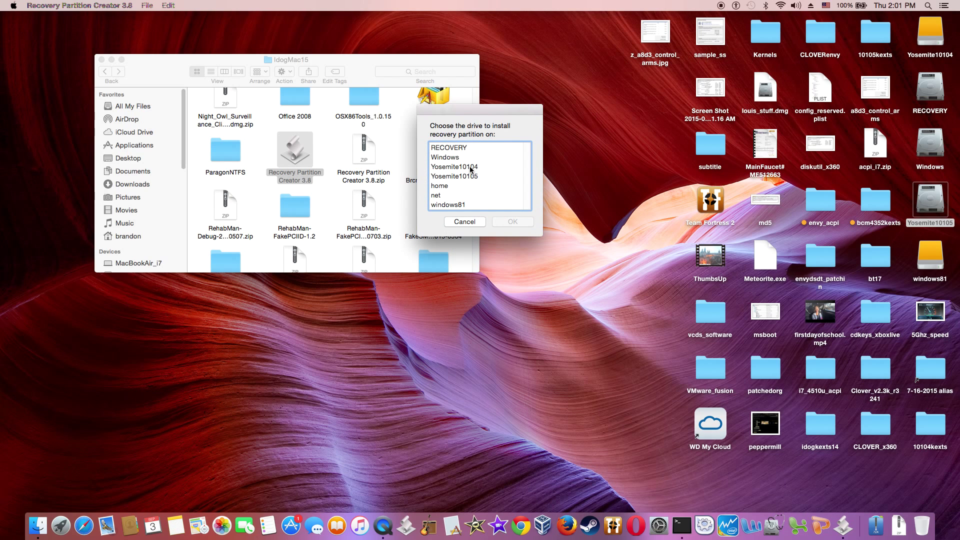
left_click(455, 166)
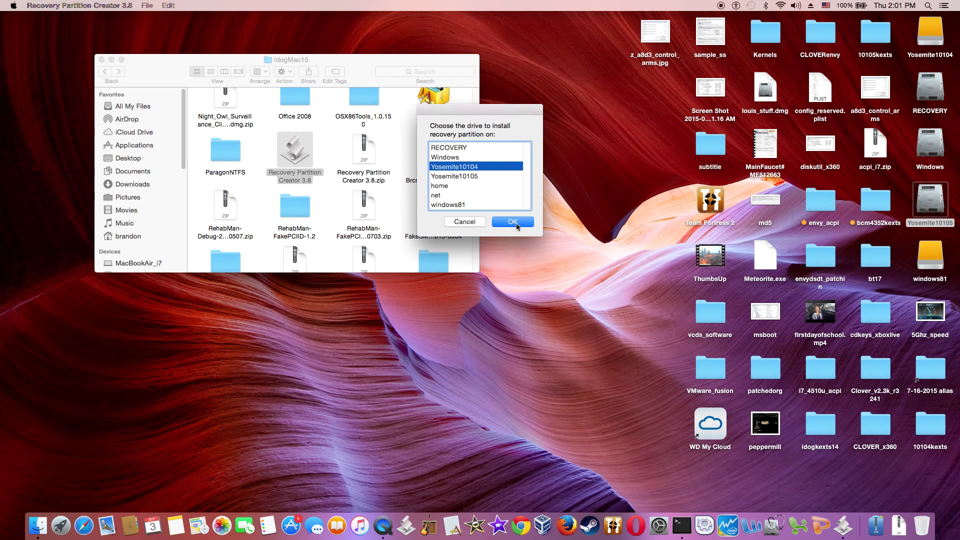
left_click(512, 222)
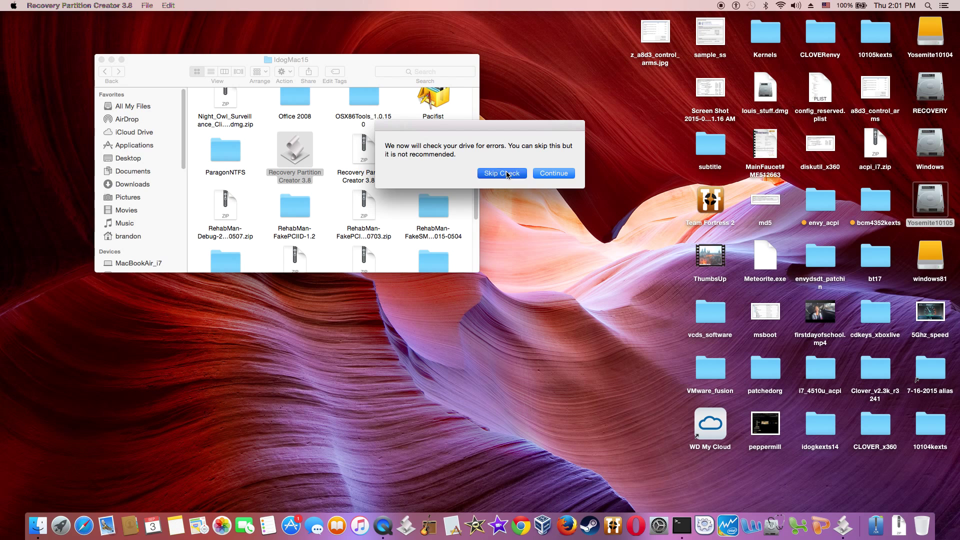
Skip the disk error check and acknowledge it was skipped
left_click(502, 173)
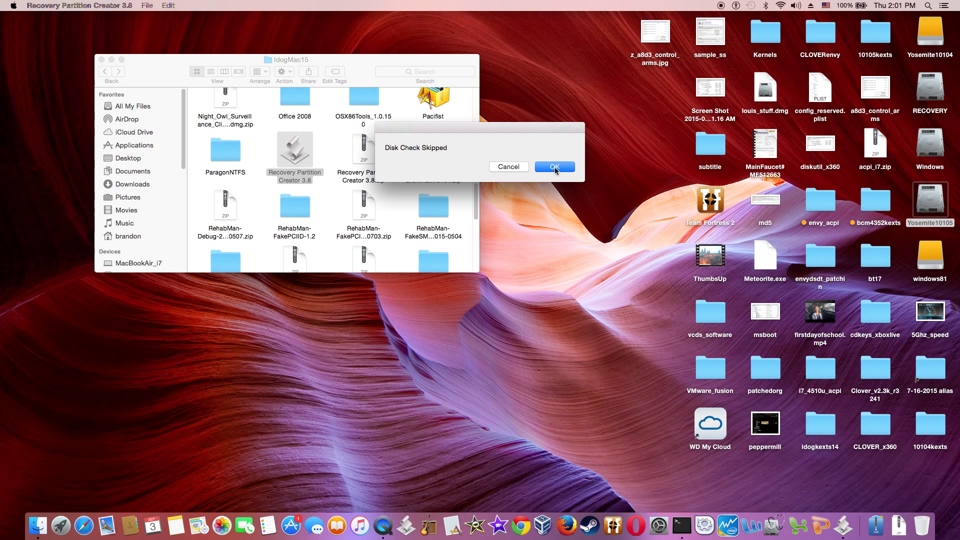
left_click(554, 167)
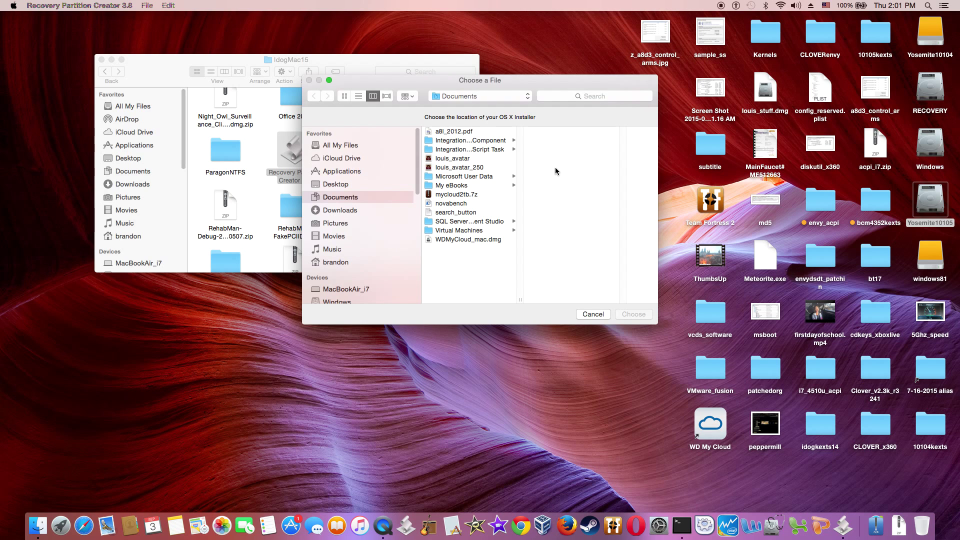
mouse_move(546, 175)
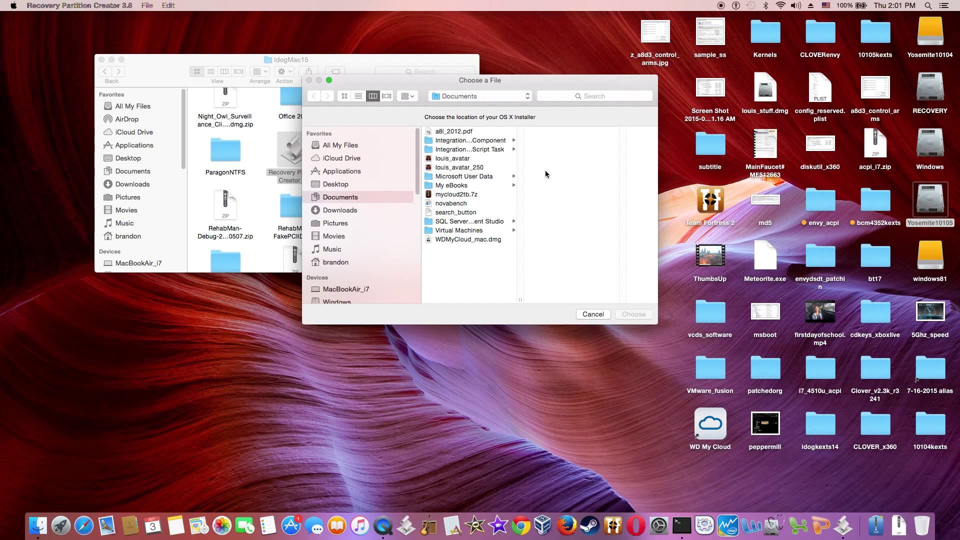
mouse_move(487, 195)
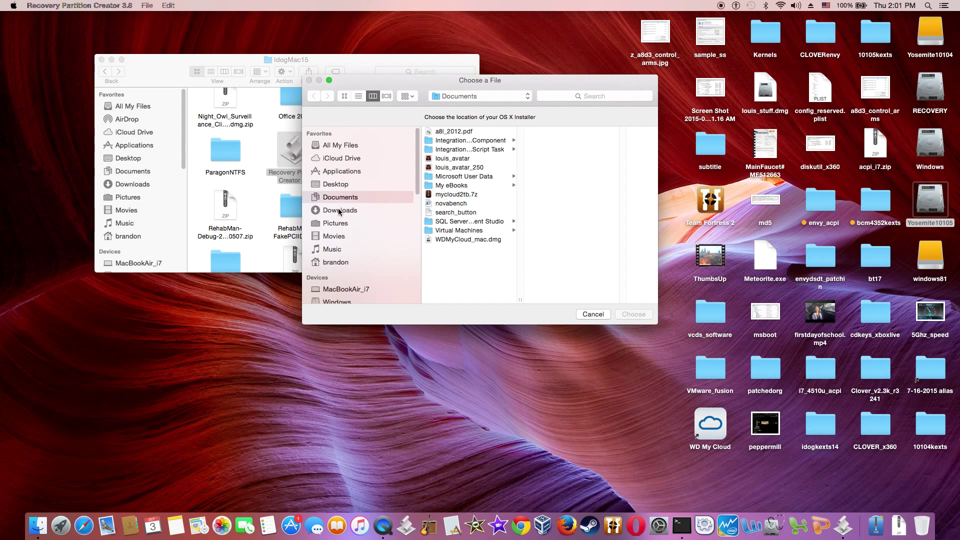
mouse_move(349, 175)
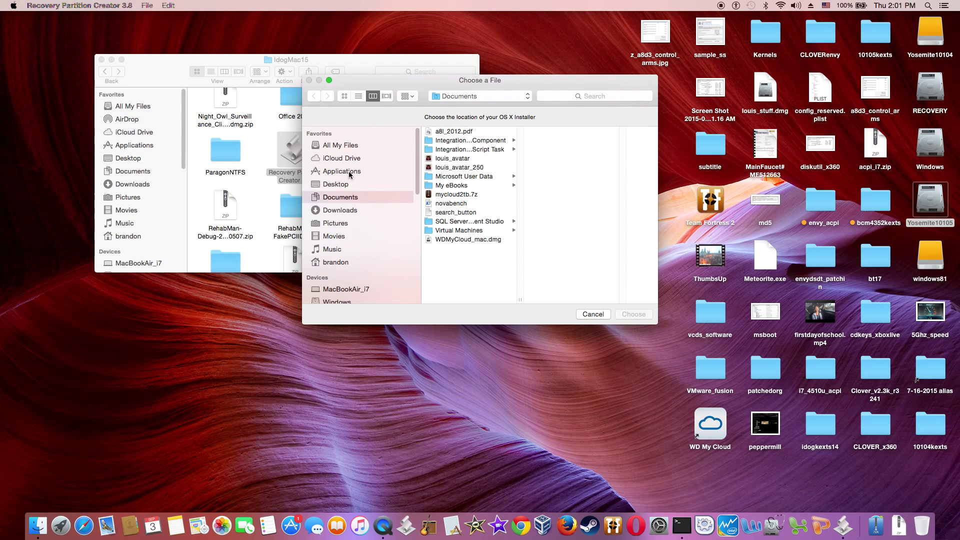
Choose Install OS X Yosemite10.10.3 from Applications as the installer source
left_click(342, 171)
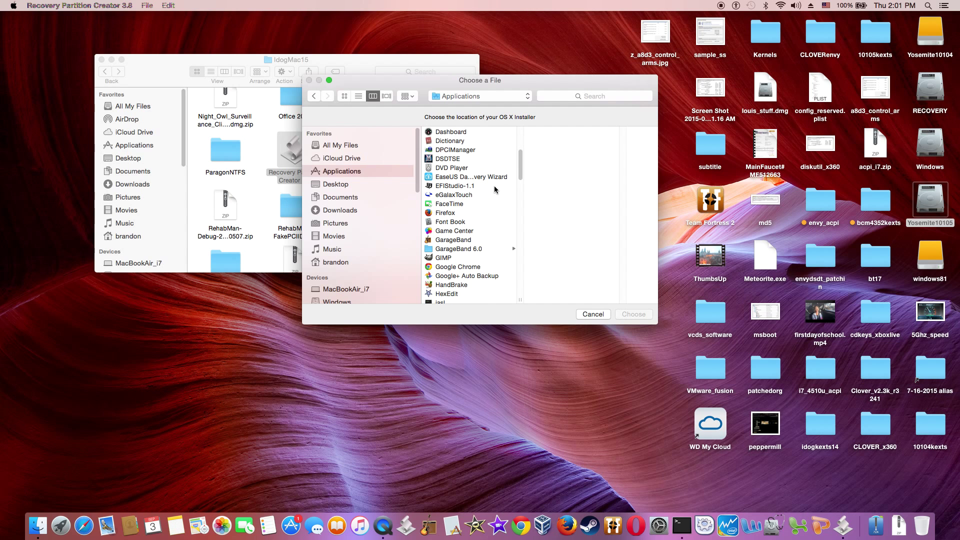
scroll("down", 3)
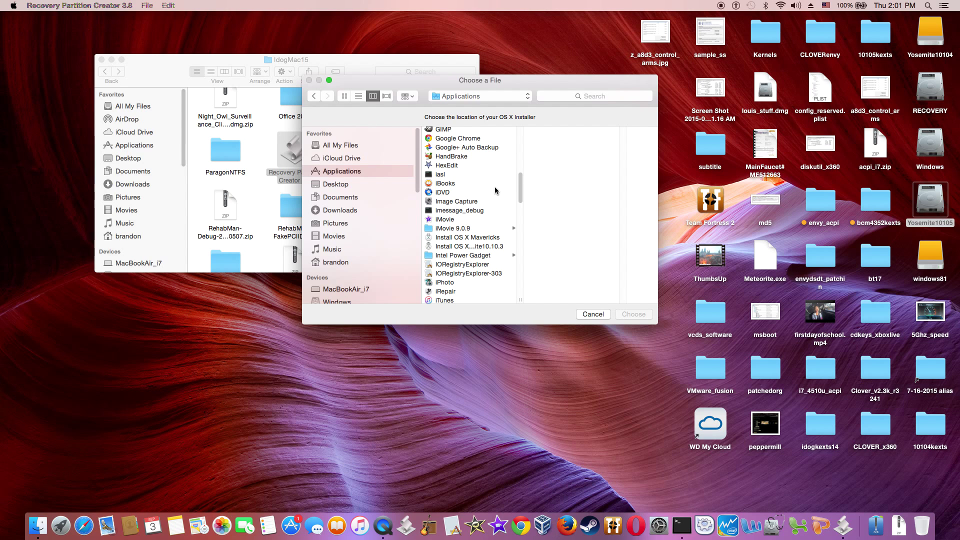
left_click(468, 246)
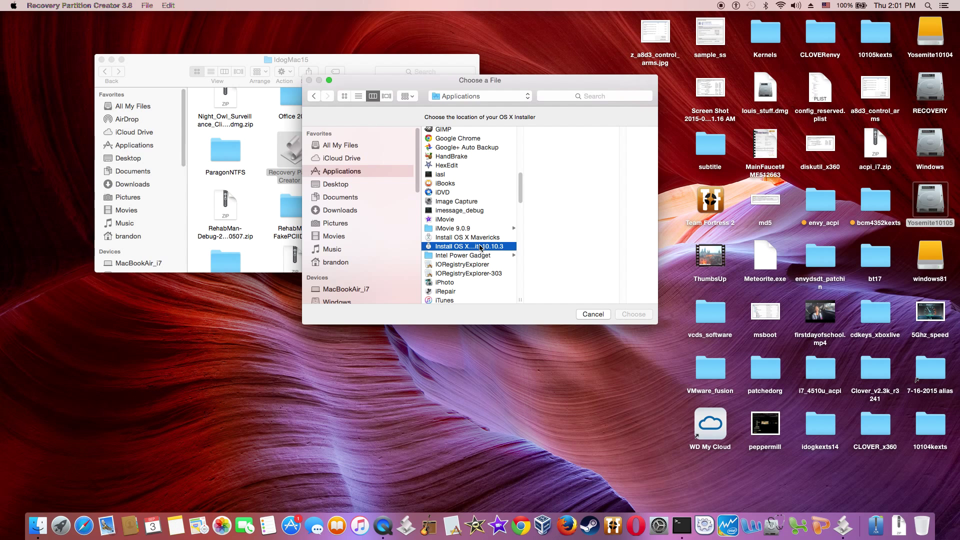
left_click(468, 246)
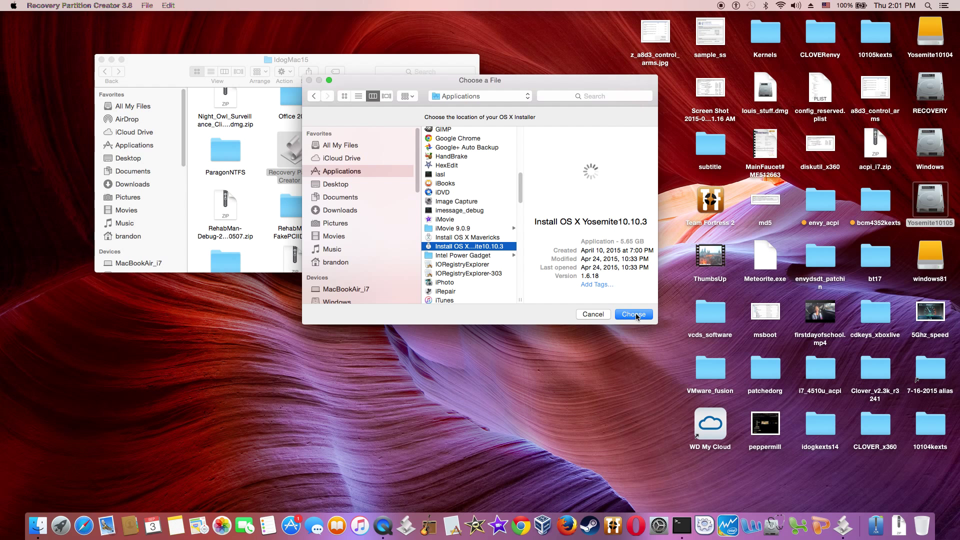
left_click(633, 314)
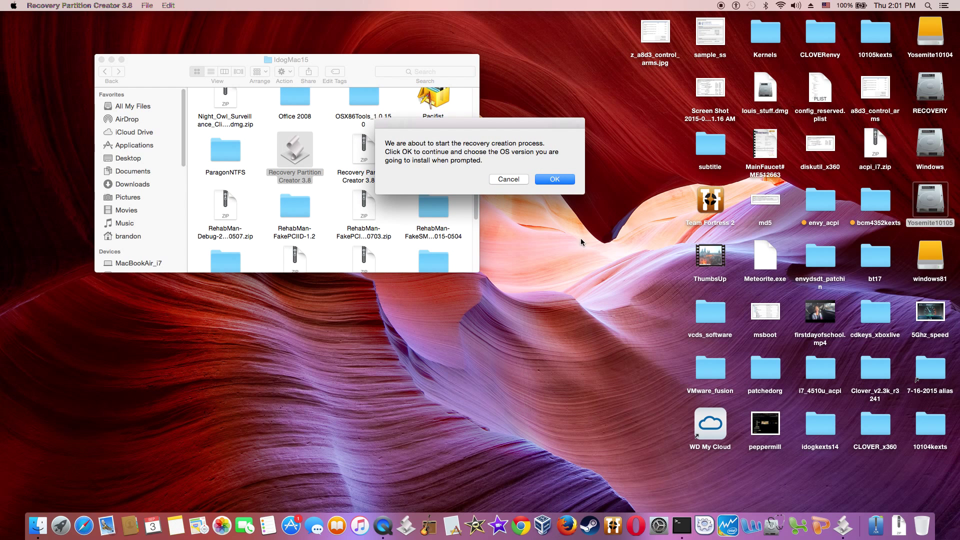
Accept the notice to begin the recovery creation process
left_click(553, 179)
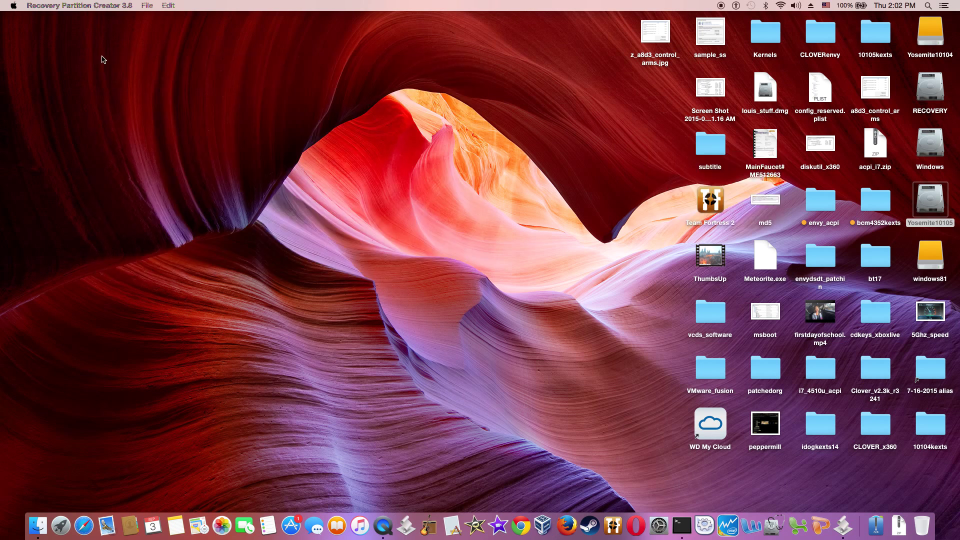
mouse_move(235, 213)
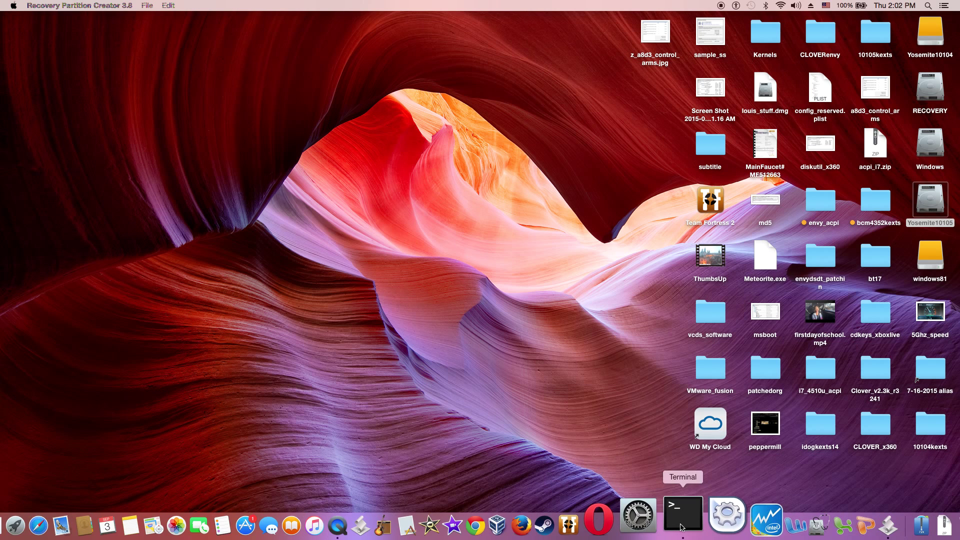
Run diskutil list in Terminal and pick out the Recovery HD identifier disk1s4
left_click(682, 524)
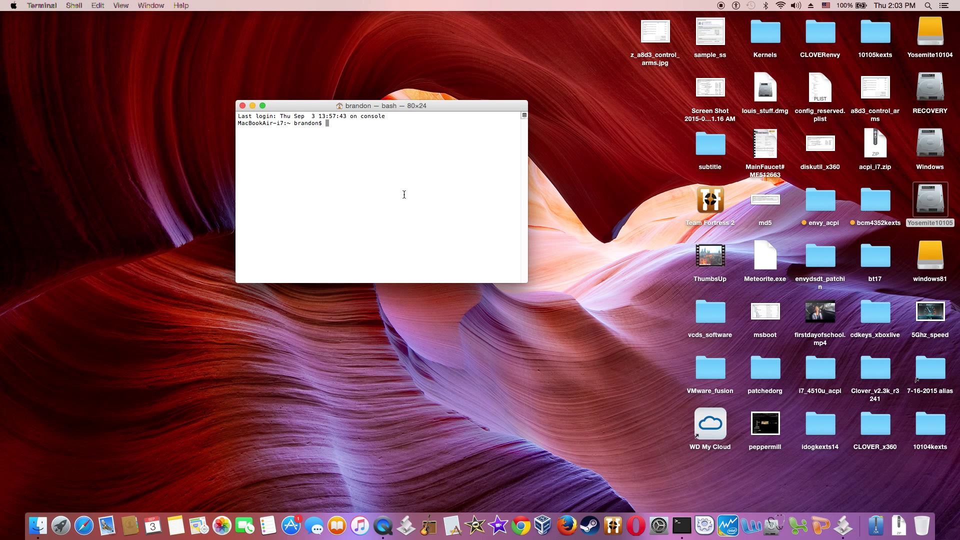
type("diskutil list")
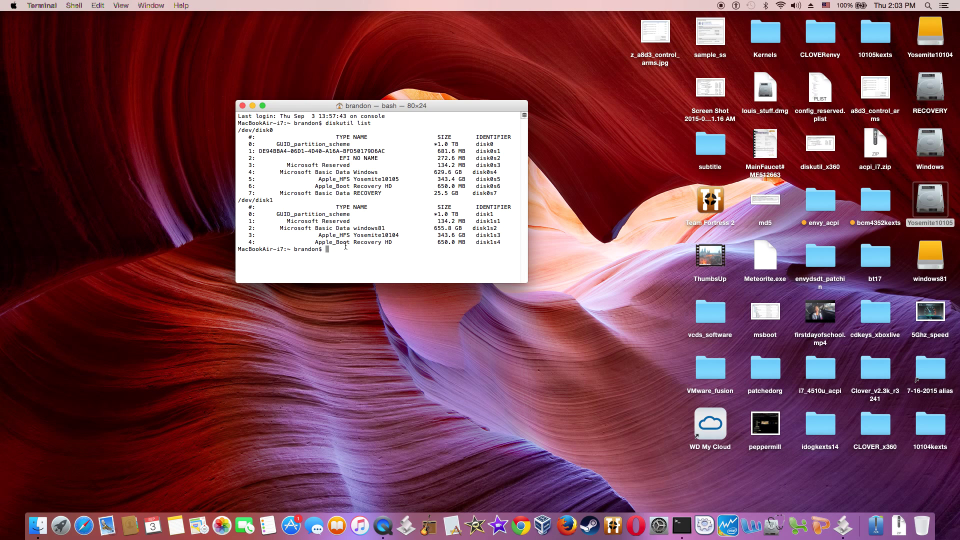
double_click(334, 242)
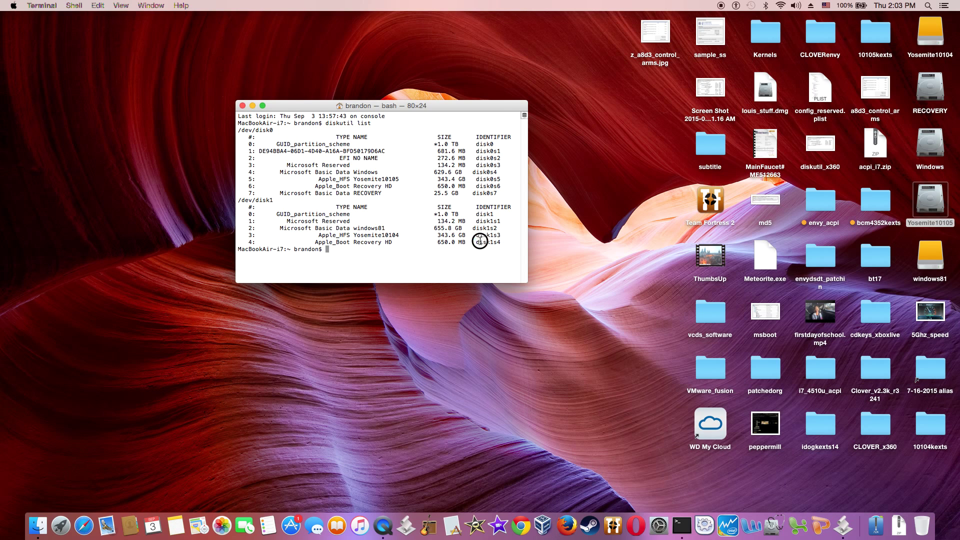
double_click(487, 242)
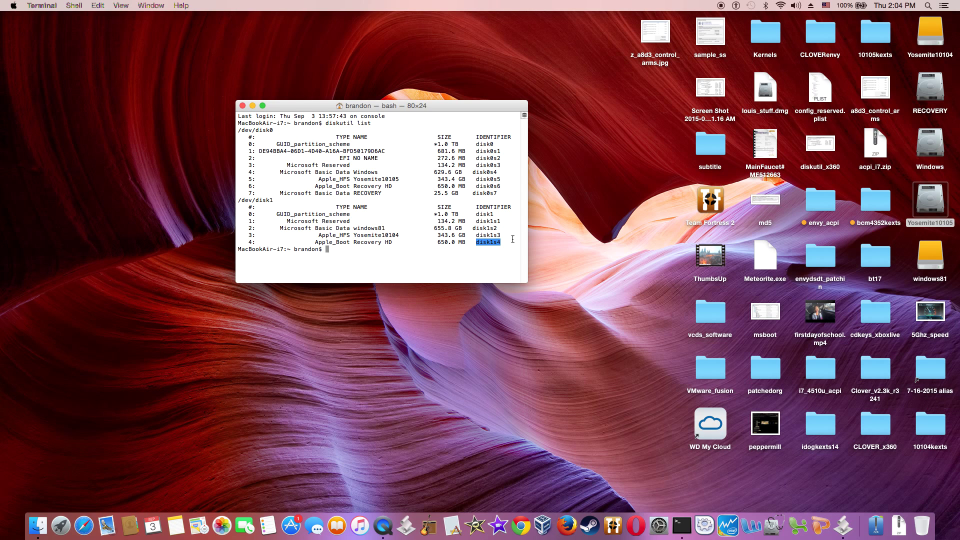
mouse_move(597, 101)
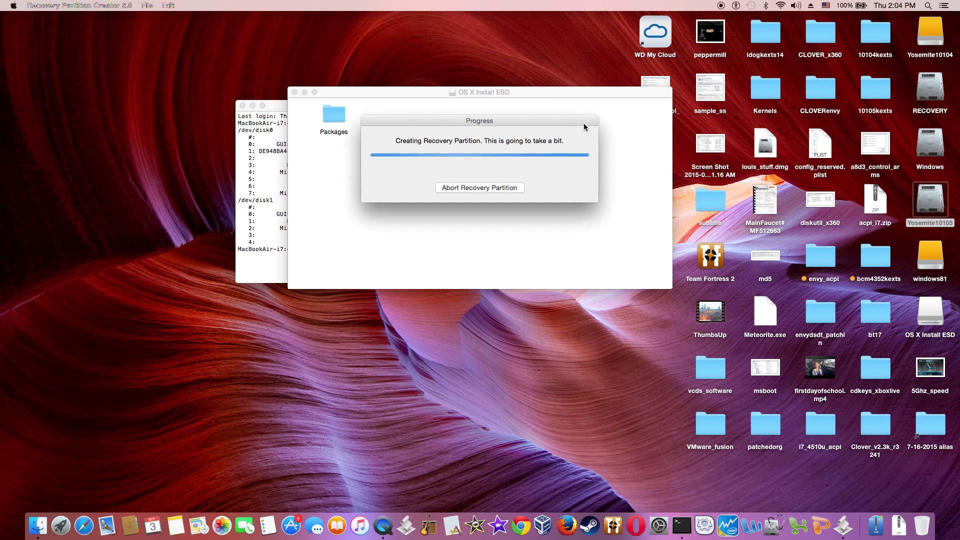
mouse_move(623, 119)
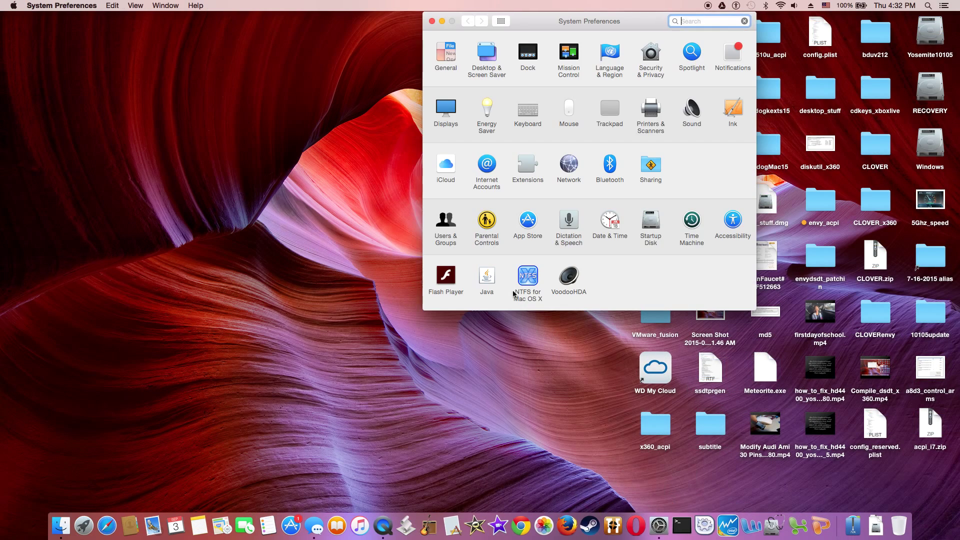
Show the iCloud pane's service list down to the checked Find My Mac entry
left_click(446, 165)
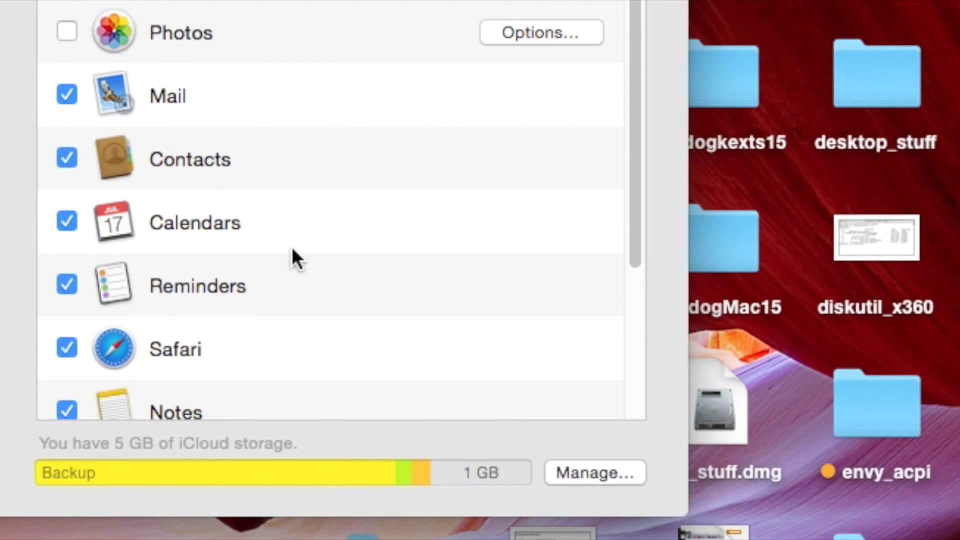
scroll("down", 3)
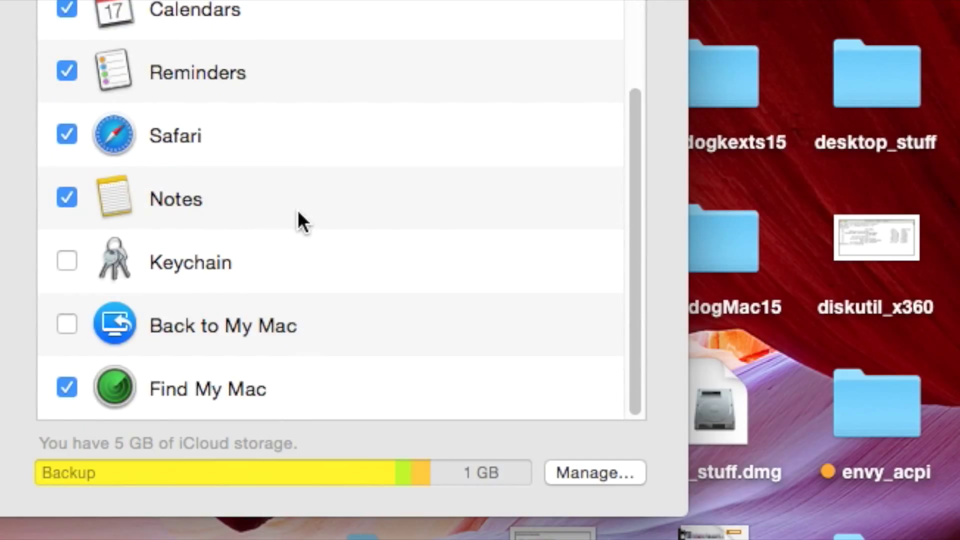
mouse_move(244, 403)
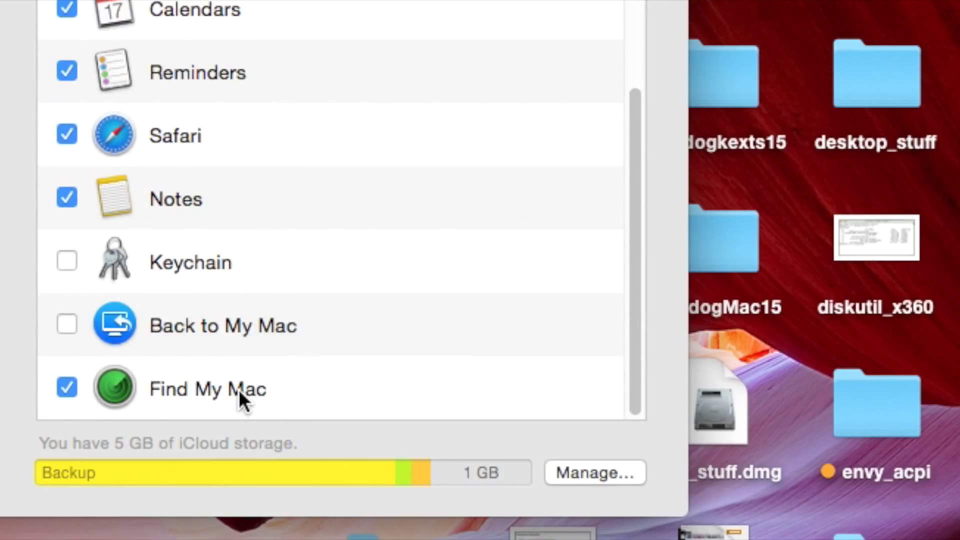
mouse_move(277, 397)
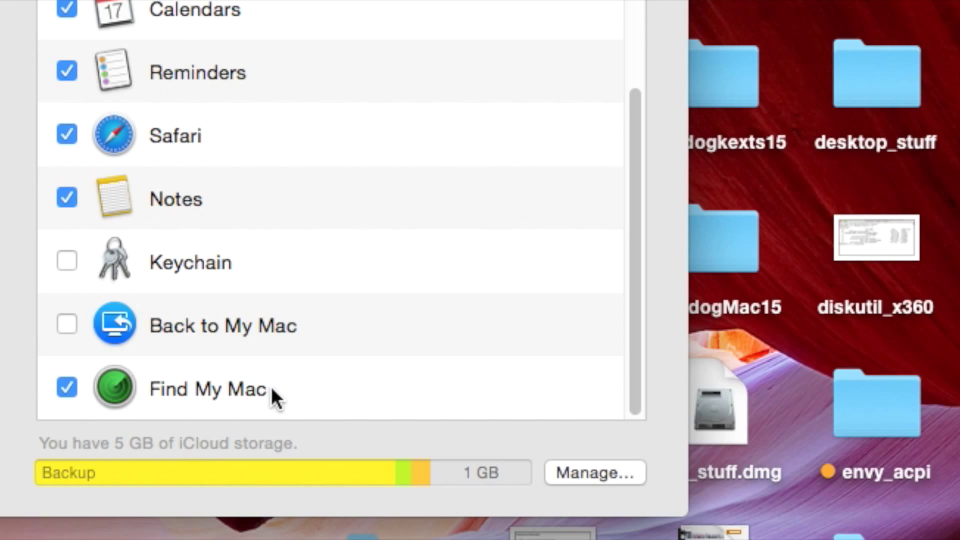